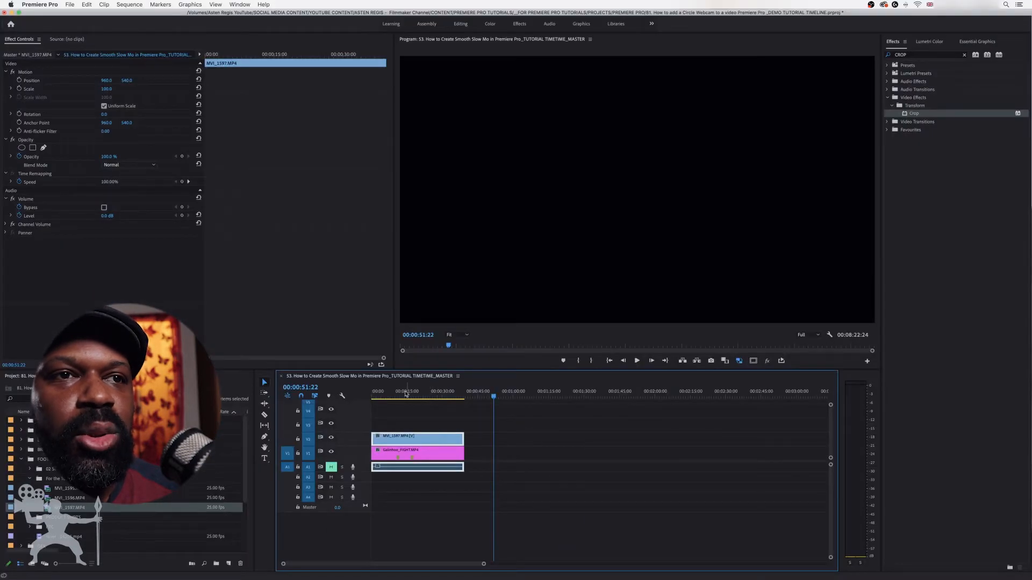
# Clear the Effects search field so all effect folders list again
pyautogui.click(392, 397)
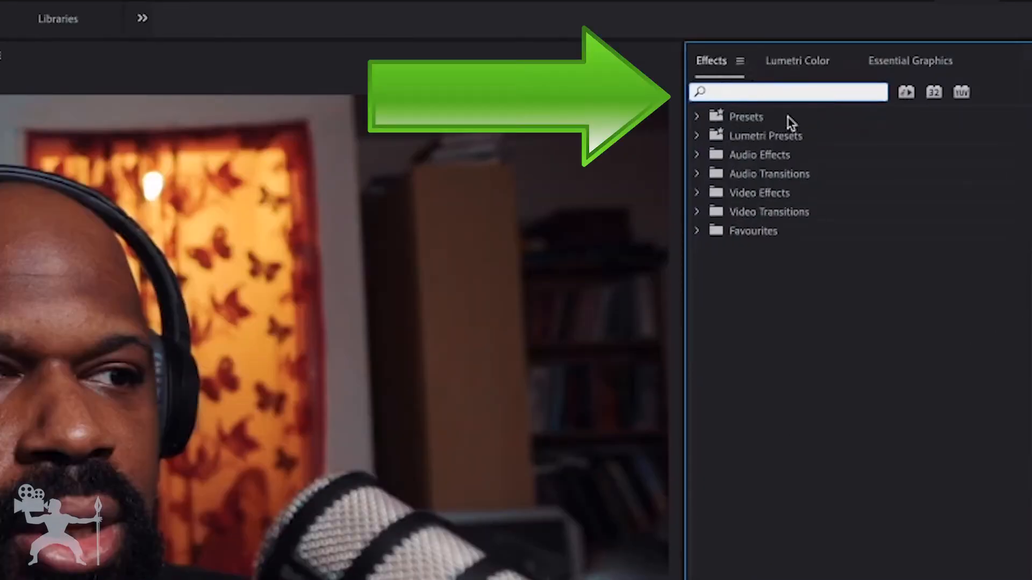
# Search 'cro' to find the Crop effect for the webcam clip
pyautogui.write('CRO')
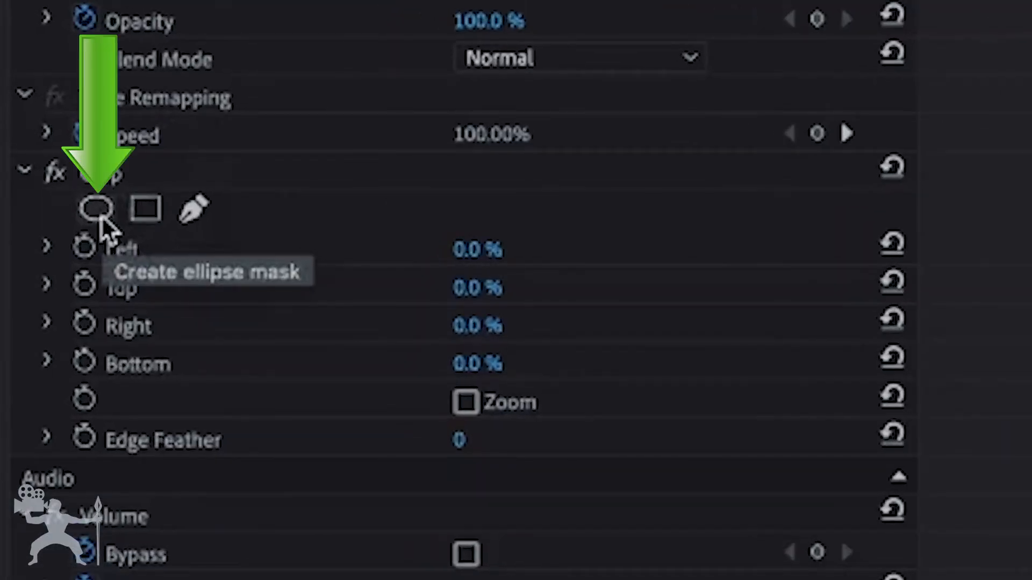
# Add an ellipse mask to Crop and reshape it into a circle around the face
pyautogui.click(96, 211)
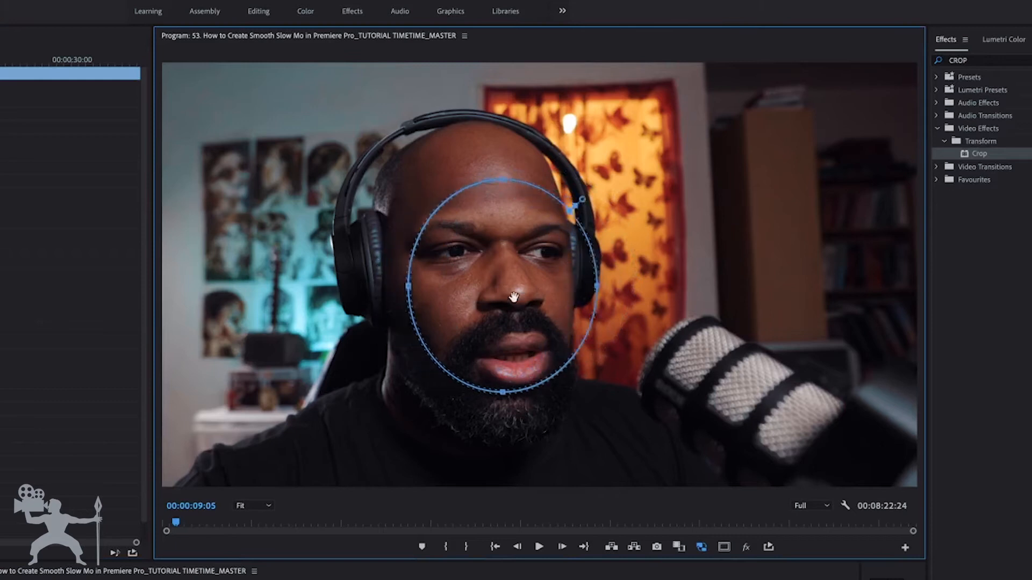
pyautogui.moveTo(513, 297); pyautogui.dragTo(488, 287)
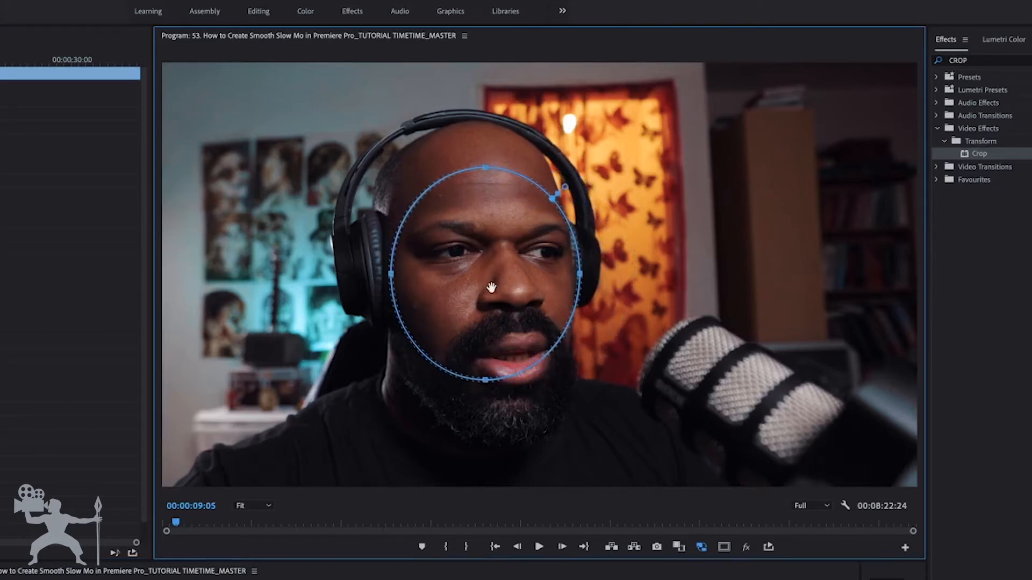
pyautogui.moveTo(490, 289); pyautogui.dragTo(486, 297)
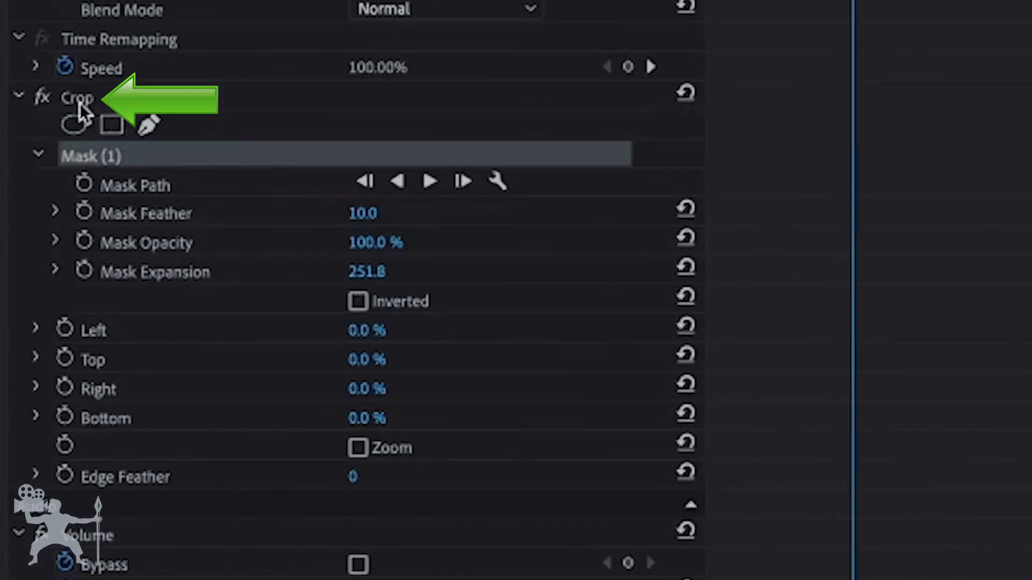
pyautogui.moveTo(359, 297)
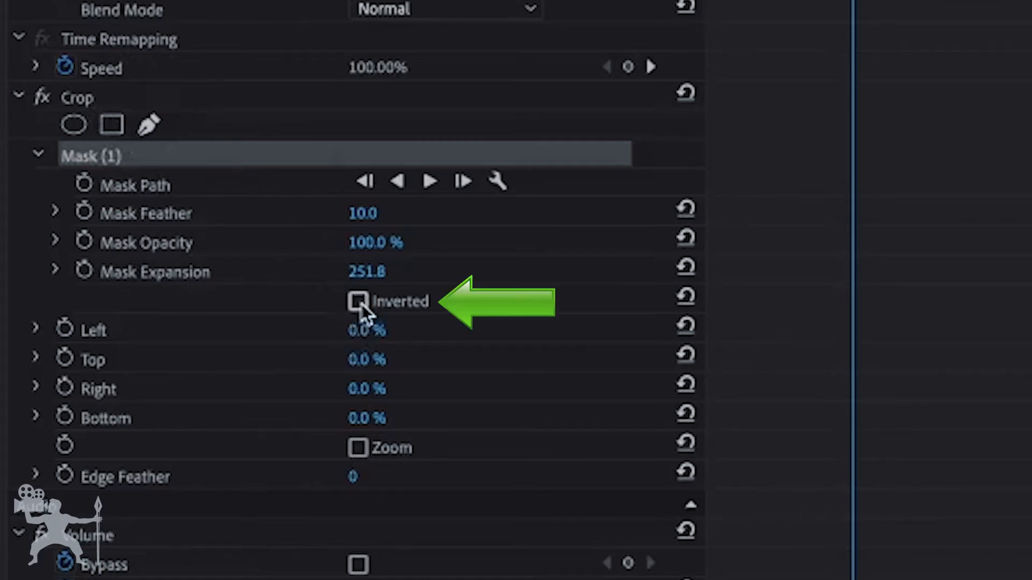
# Tick Inverted on Mask (1) so the crop keeps the circle around the face
pyautogui.click(358, 301)
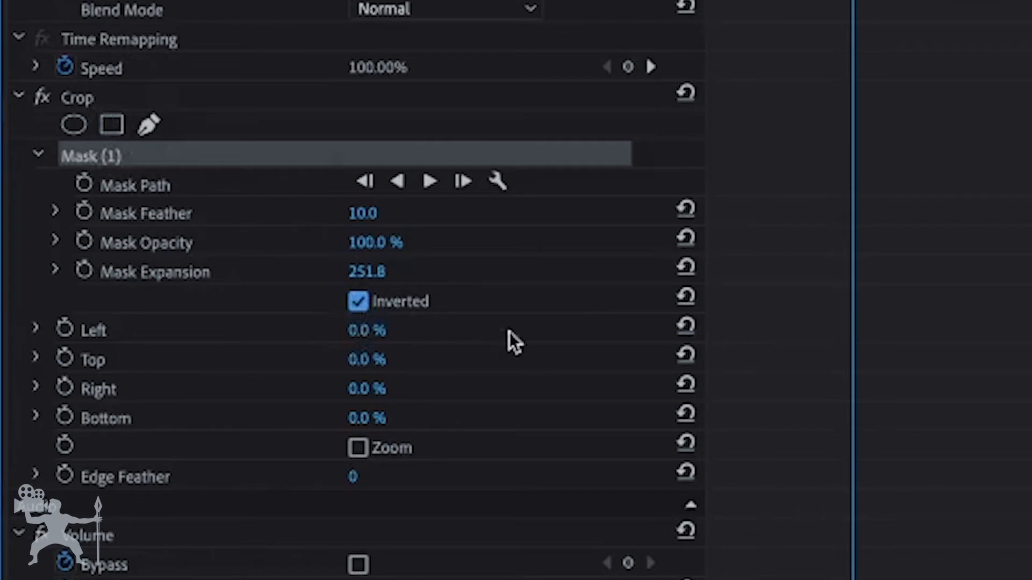
pyautogui.moveTo(365, 361)
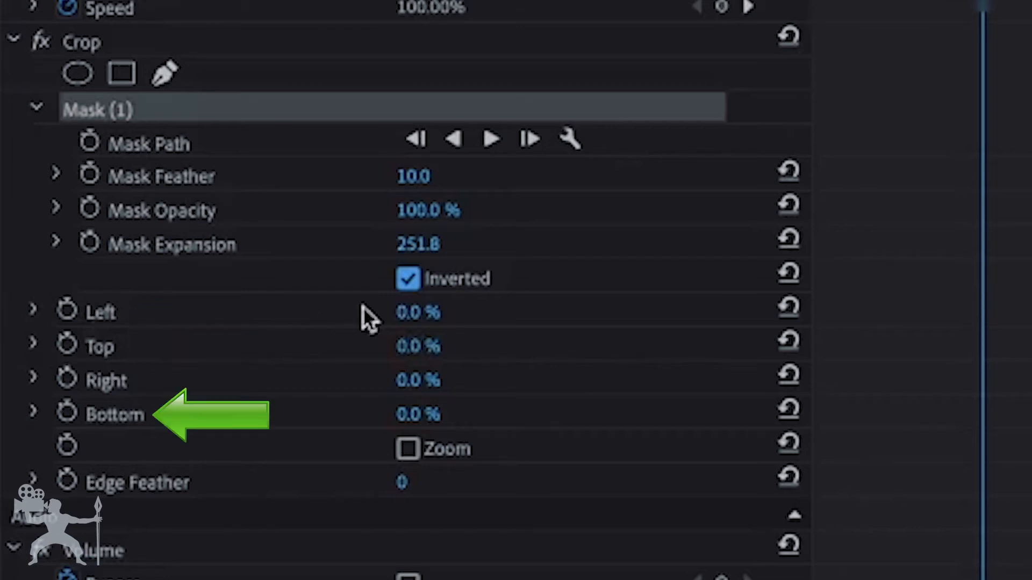
pyautogui.moveTo(412, 329)
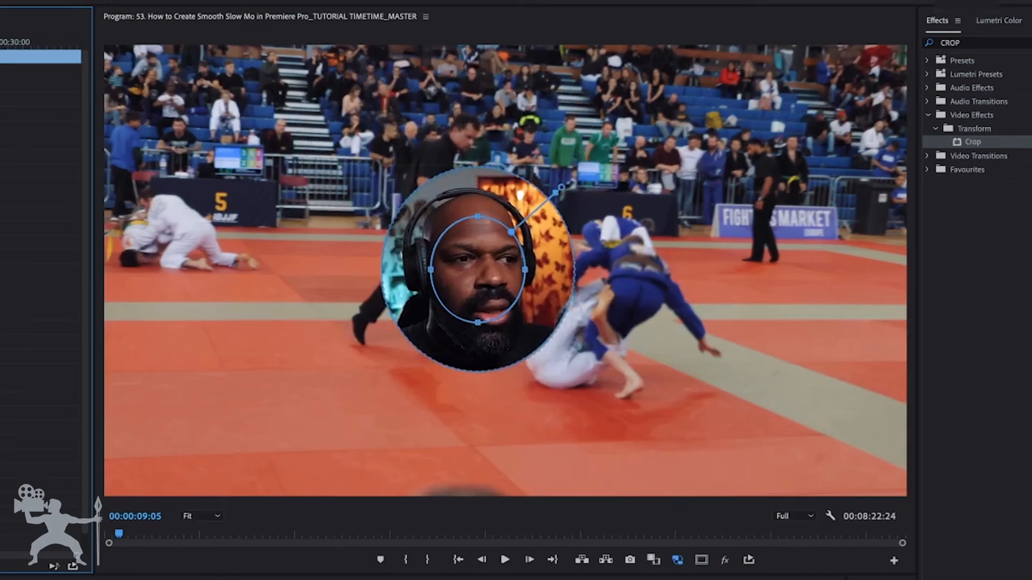
# Drag the webcam circle toward the upper-left over the jiu-jitsu match
pyautogui.moveTo(474, 264); pyautogui.dragTo(283, 263)
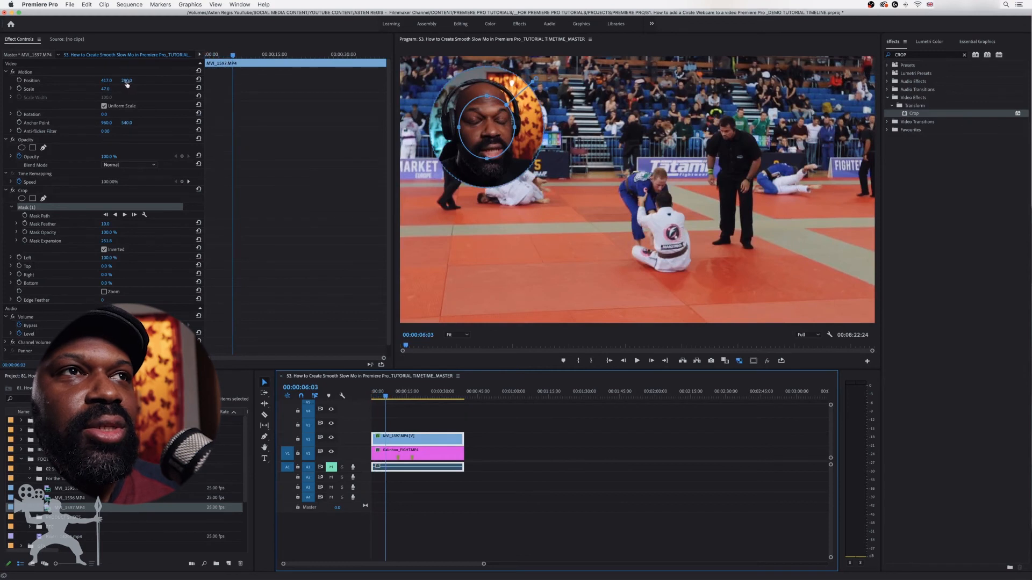
# Scale the circle to 35 at position 357, 822 in the lower left and play back
pyautogui.moveTo(106, 81); pyautogui.dragTo(119, 81)
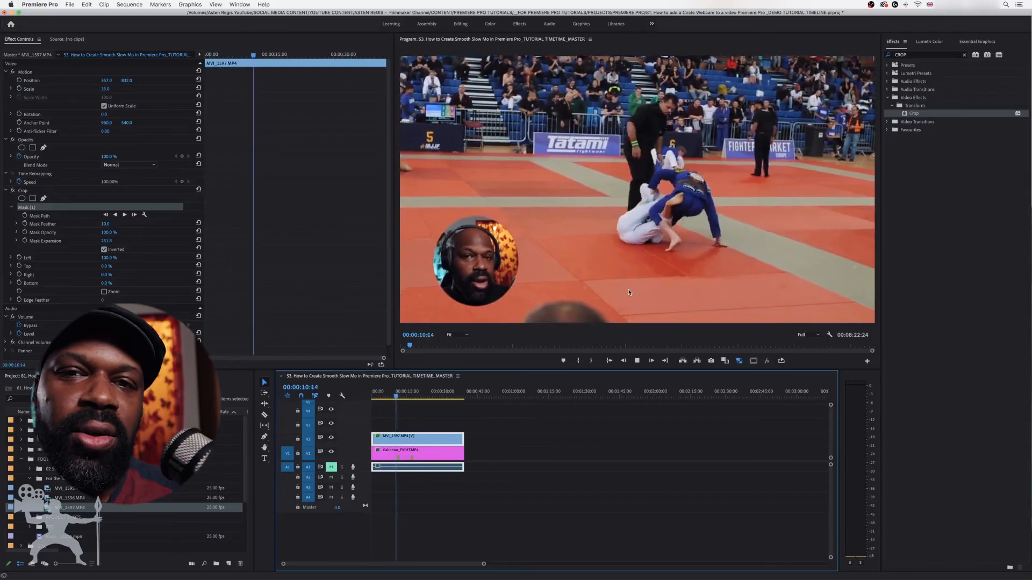
pyautogui.click(405, 392)
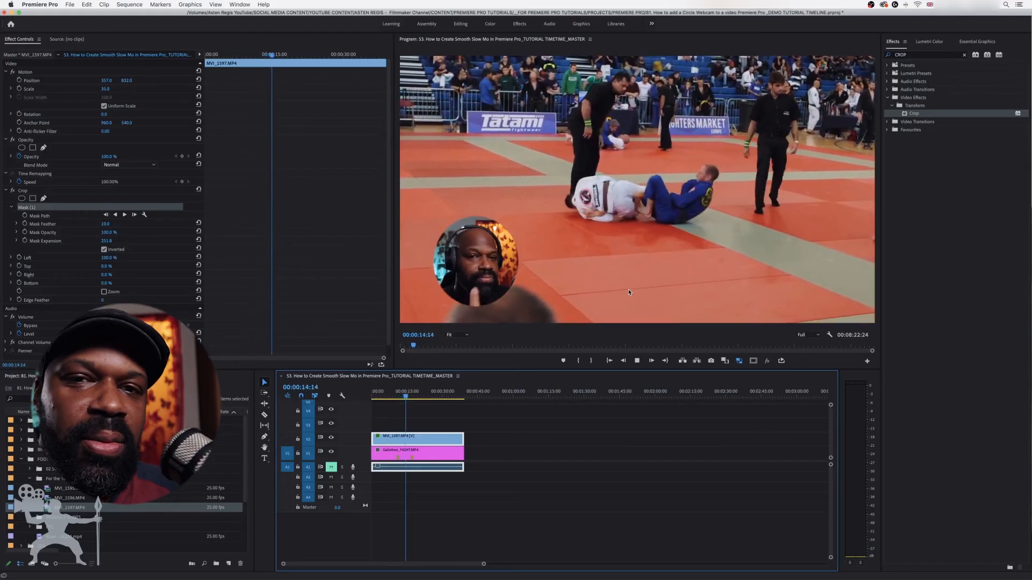